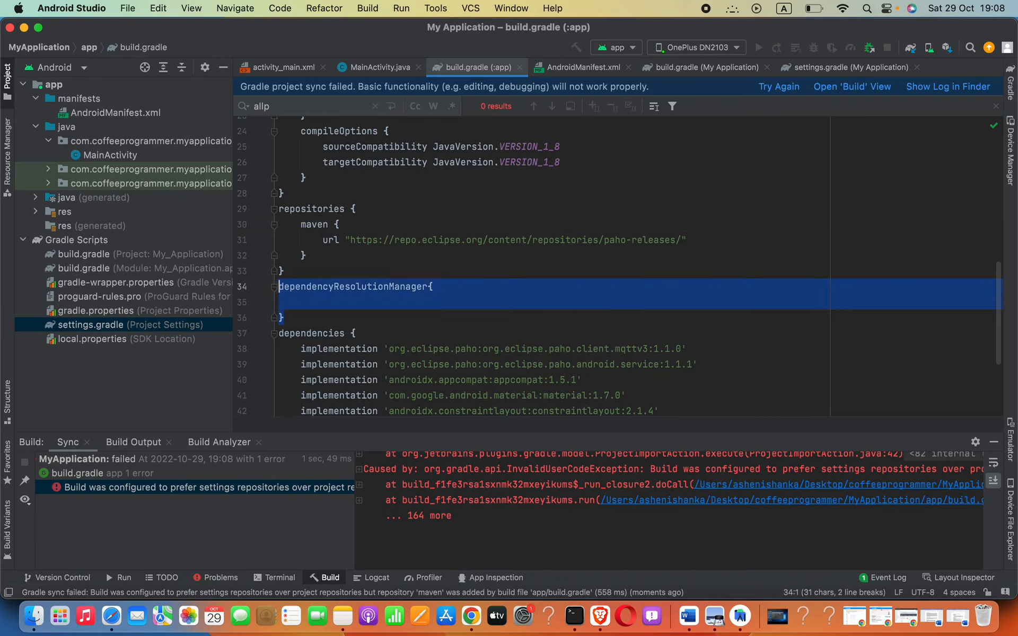
# Delete the empty dependencyResolutionManager block from build.gradle (:app)
pyautogui.press('Delete')
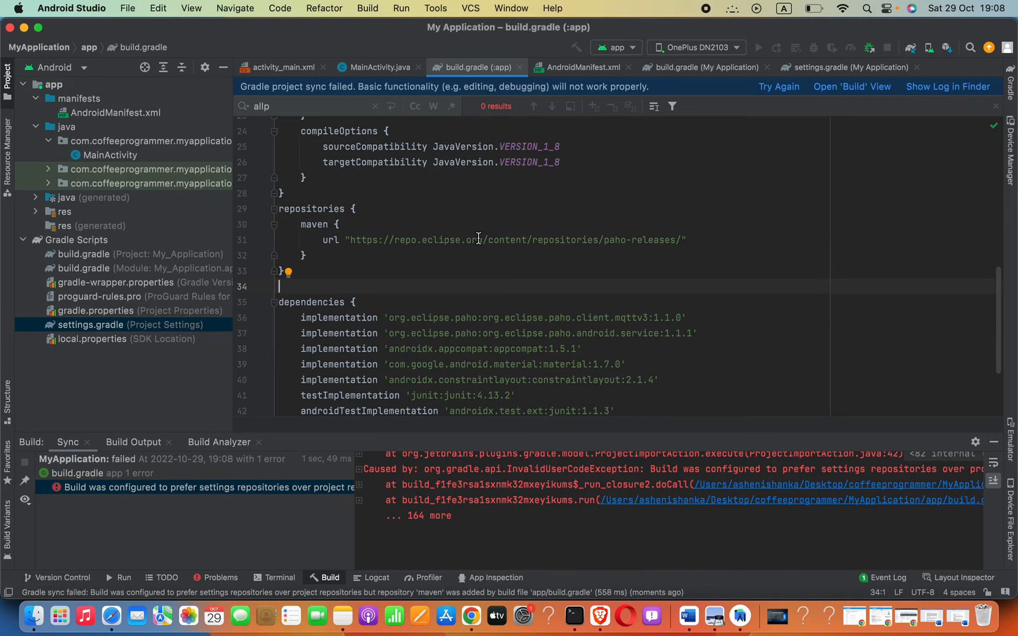
pyautogui.moveTo(307, 214)
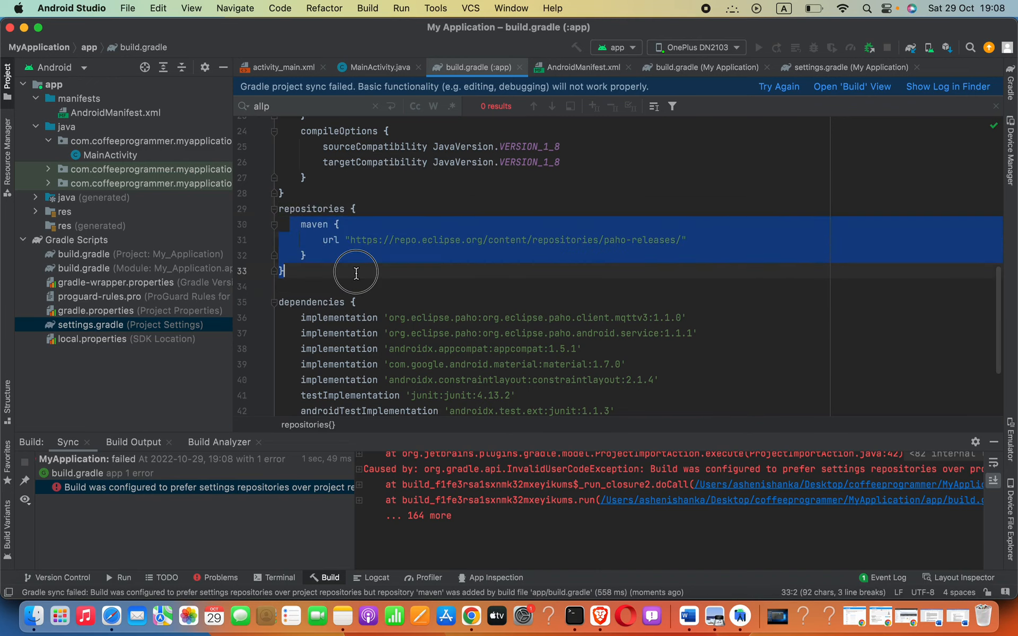
pyautogui.moveTo(778, 88)
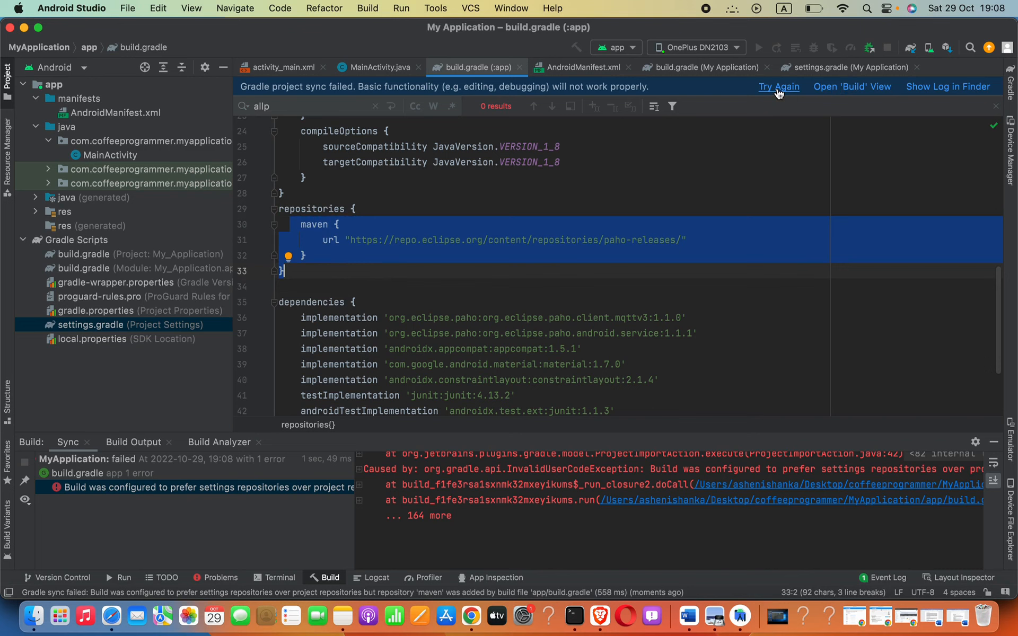
# Retry the Gradle sync and read the settings-repositories error in the maximized Build window
pyautogui.click(778, 87)
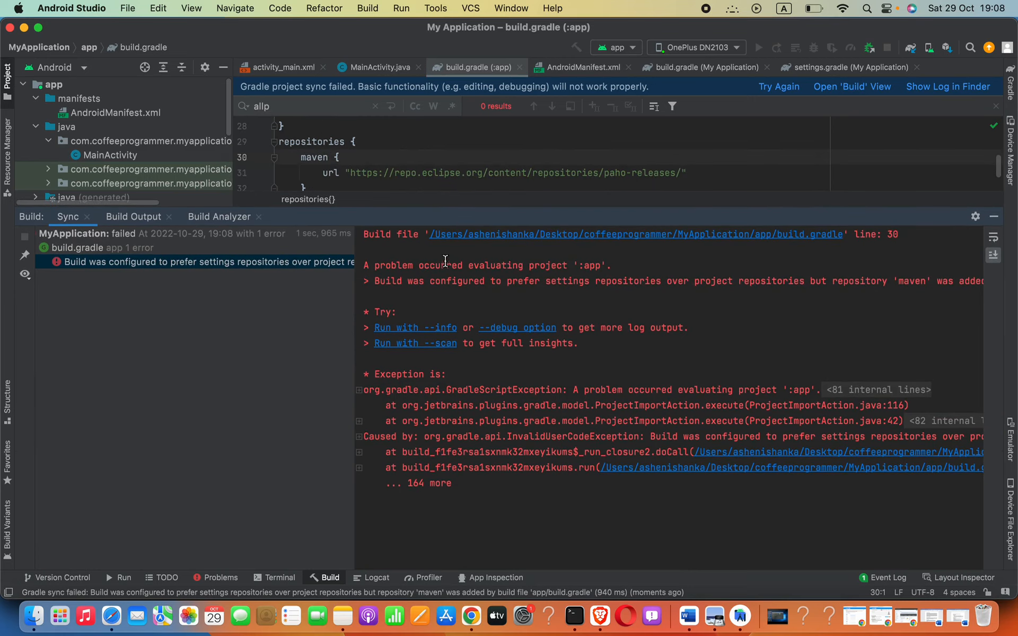
pyautogui.doubleClick(437, 280)
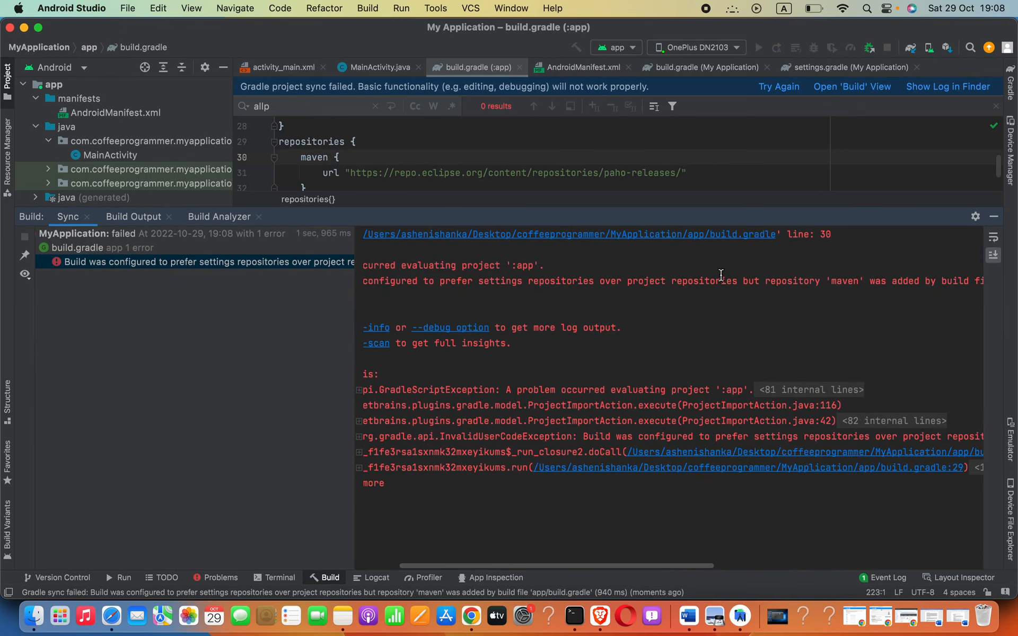
pyautogui.hscroll(3)
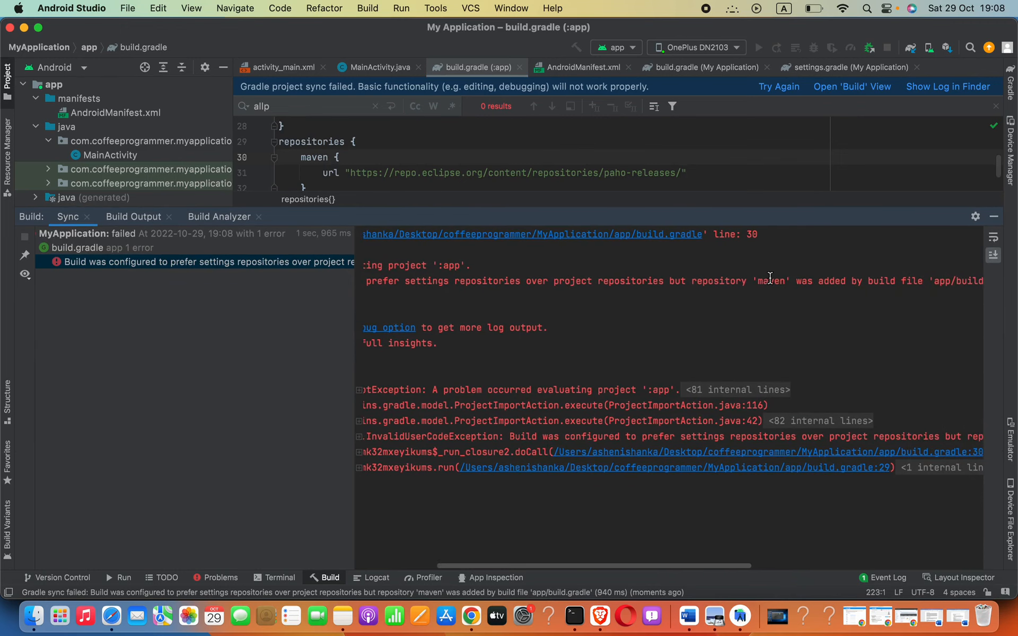
pyautogui.hscroll(3)
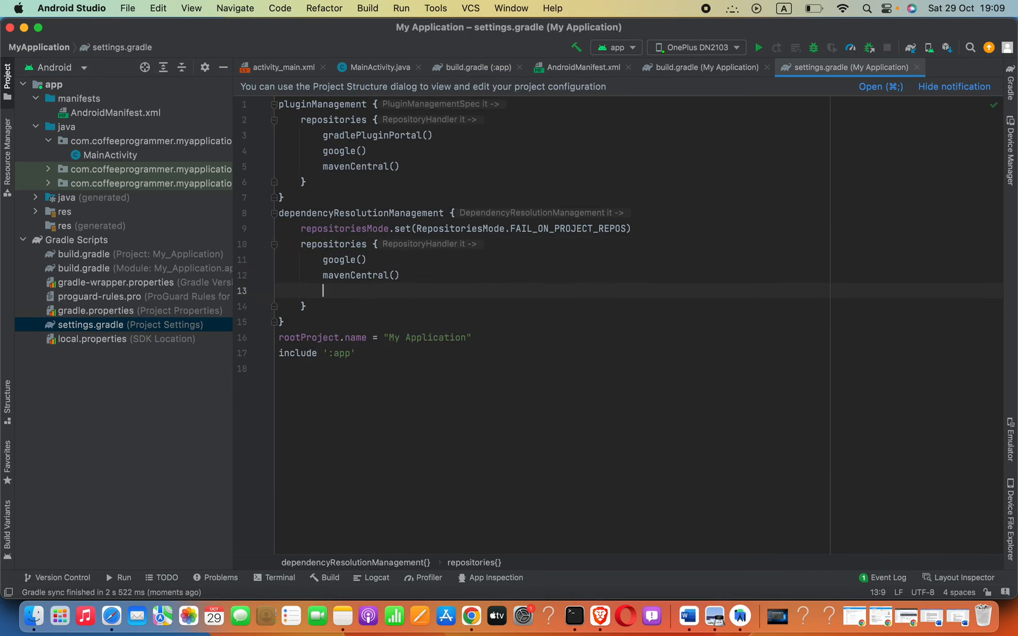
# Declare the paho-releases maven repository in settings.gradle and sync the project
pyautogui.write('maven {')
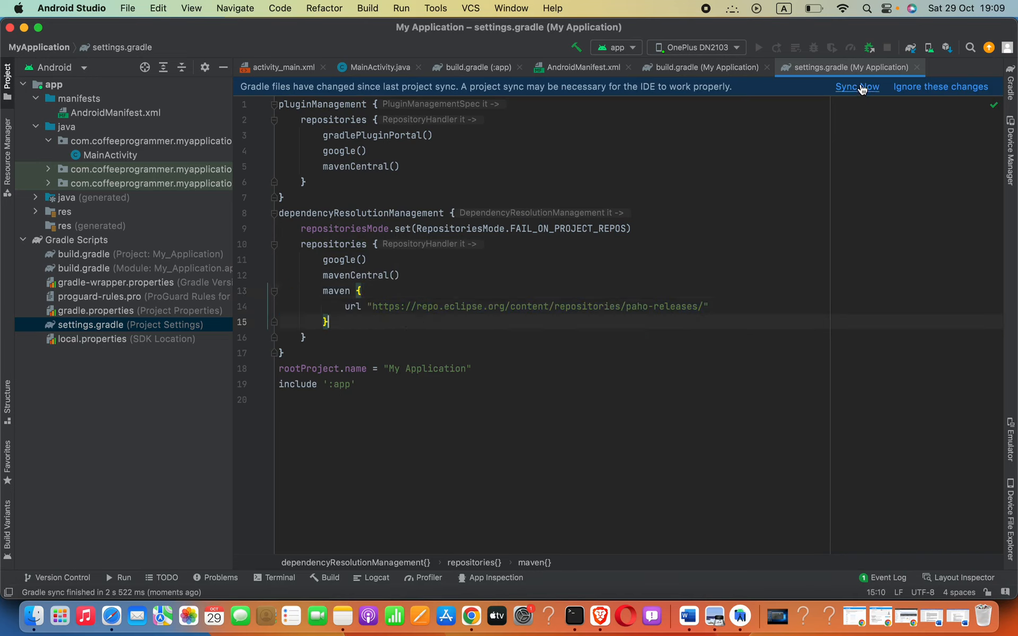
pyautogui.click(856, 87)
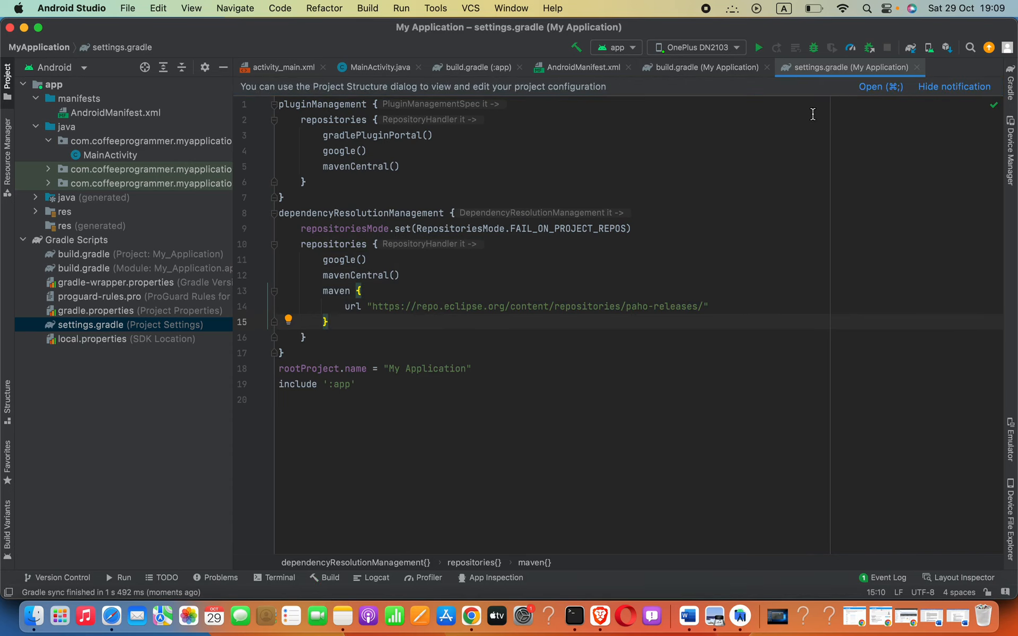
pyautogui.moveTo(807, 120)
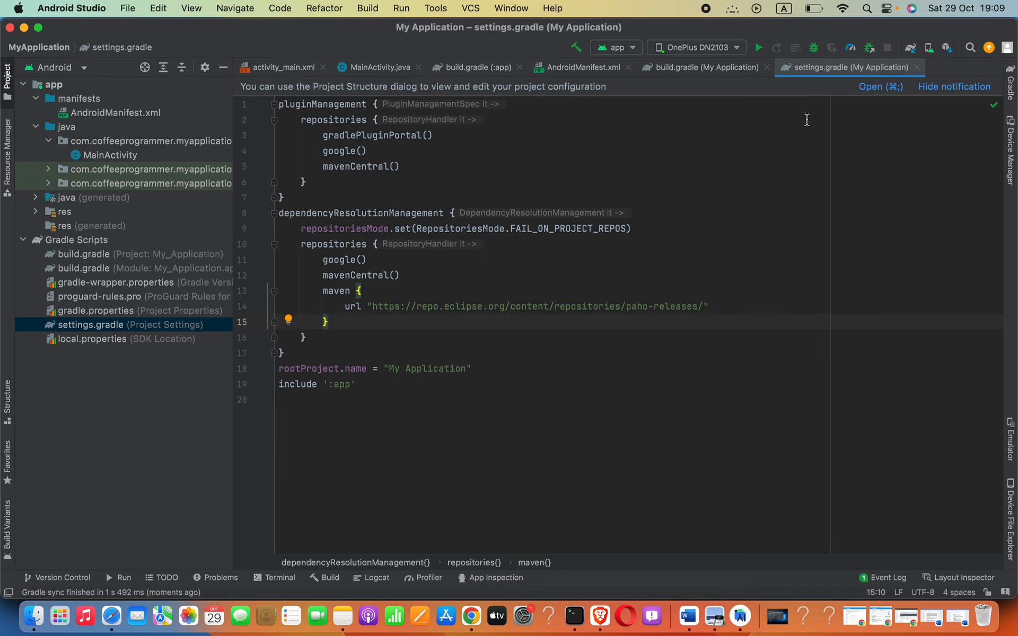
pyautogui.moveTo(792, 136)
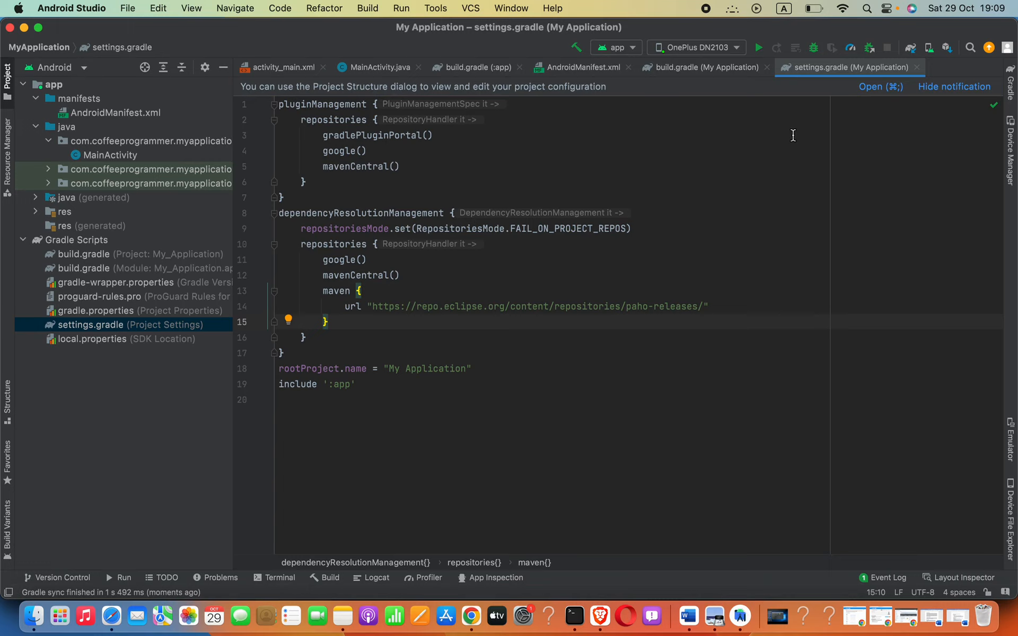